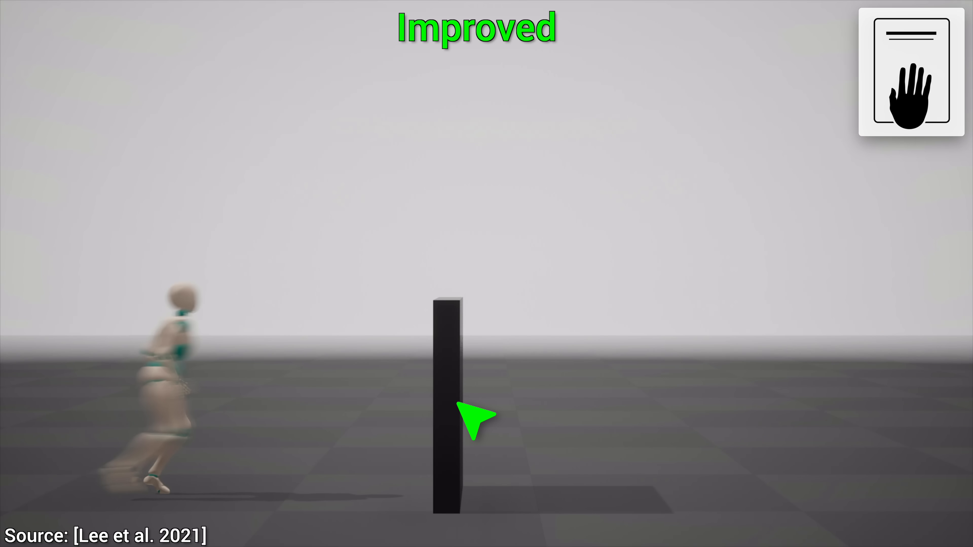
{"action": "mouse_move", "coordinate": [472, 329]}
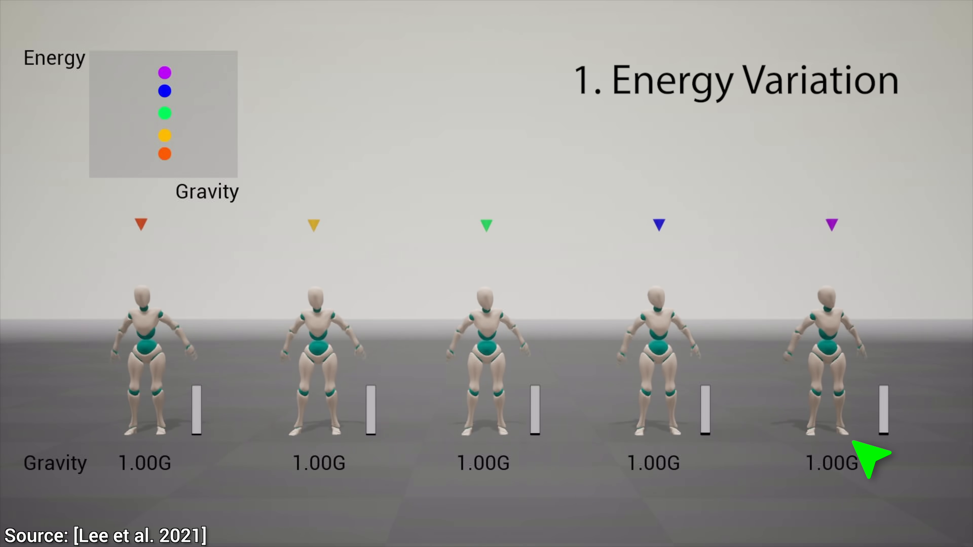
{"action": "mouse_move", "coordinate": [221, 450]}
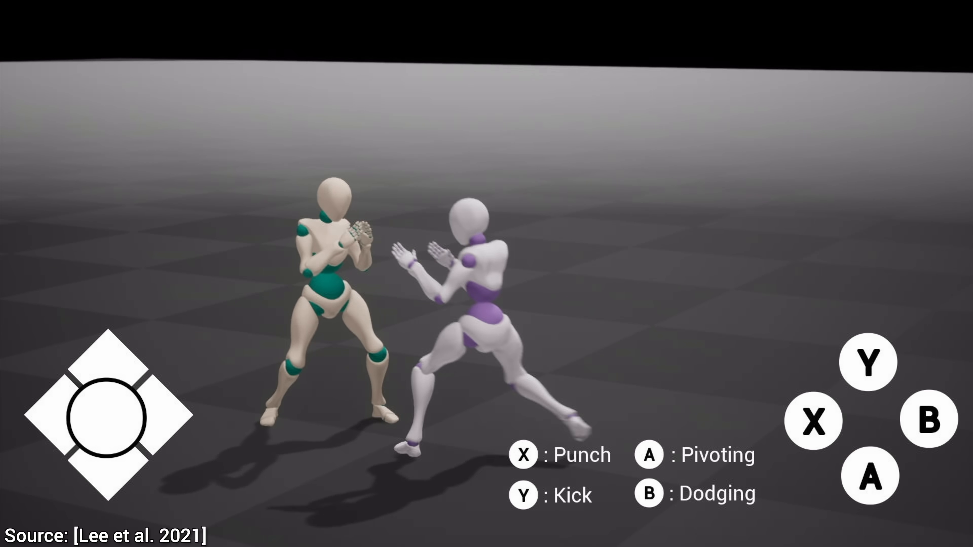
Advance the video to the refinement/exploration phase chart above the energy-versus-gravity heat maps
{"action": "left_click", "coordinate": [813, 420]}
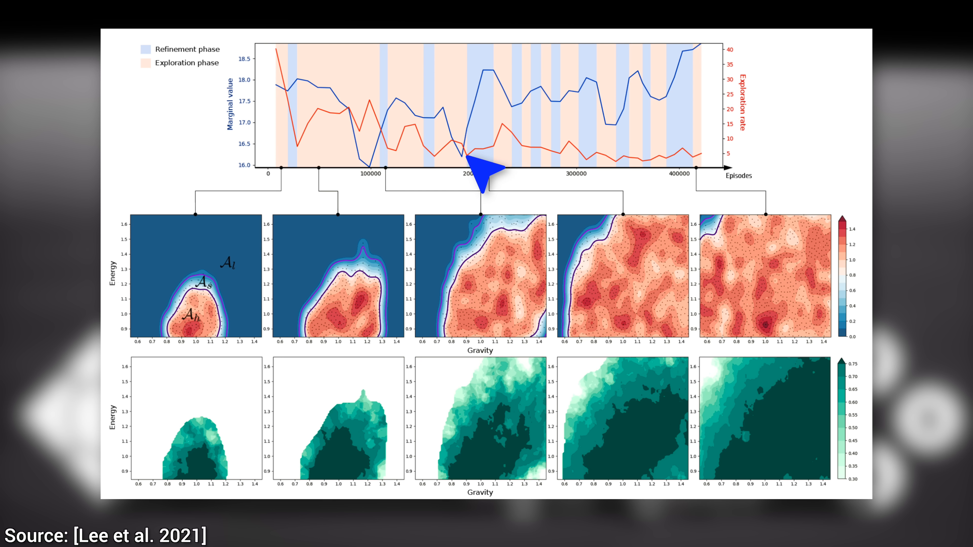
{"action": "mouse_move", "coordinate": [536, 121]}
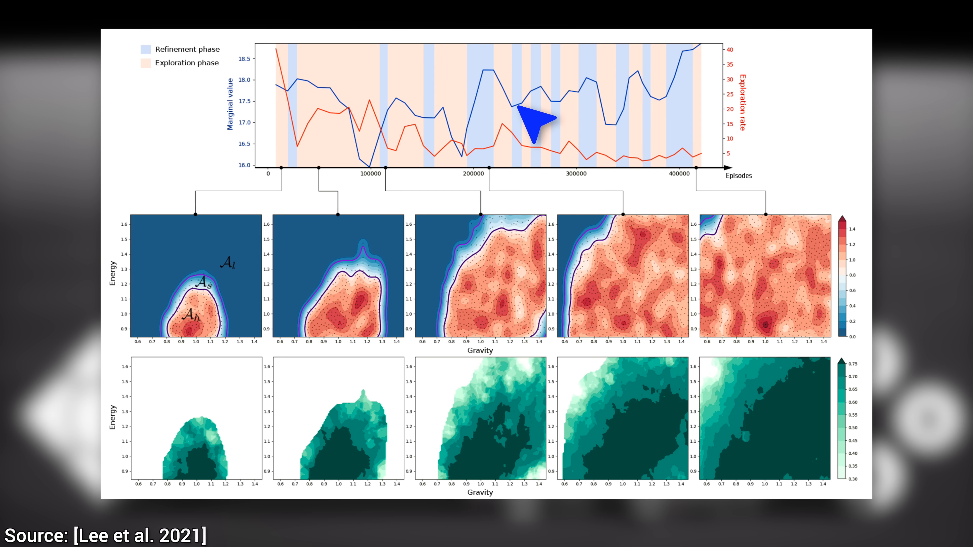
{"action": "mouse_move", "coordinate": [719, 62]}
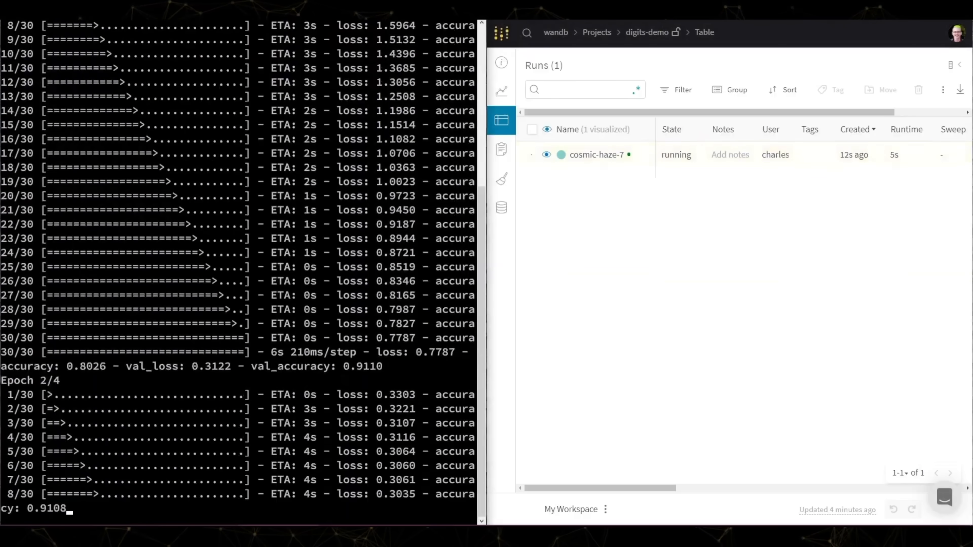
Show the shape_sweep parallel-coordinates workspace with the best model's 0.981 accuracy
{"action": "left_click", "coordinate": [501, 92]}
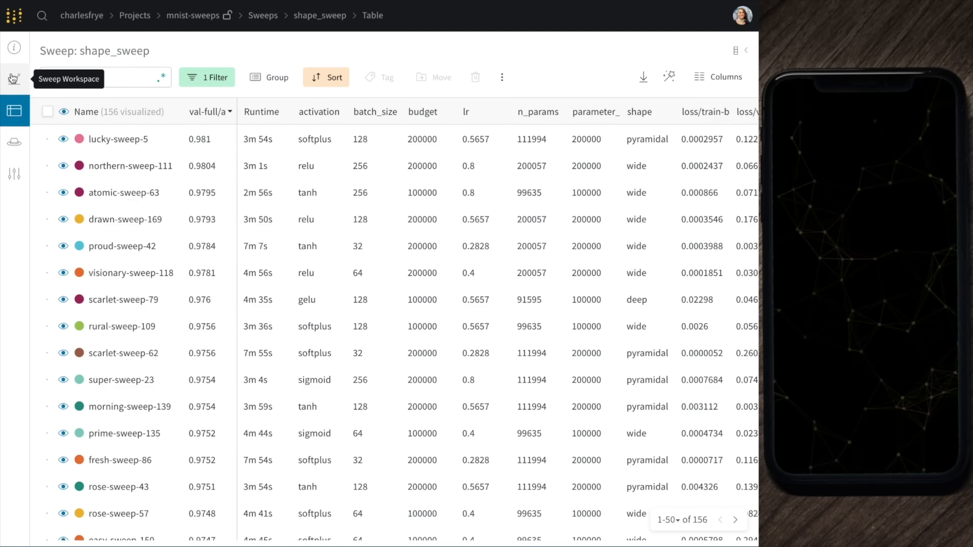
{"action": "left_click", "coordinate": [13, 78]}
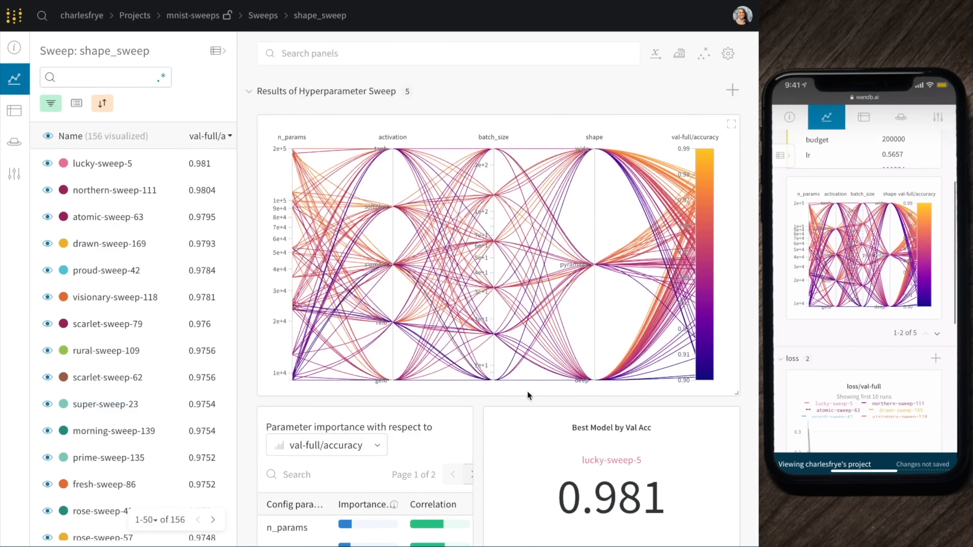